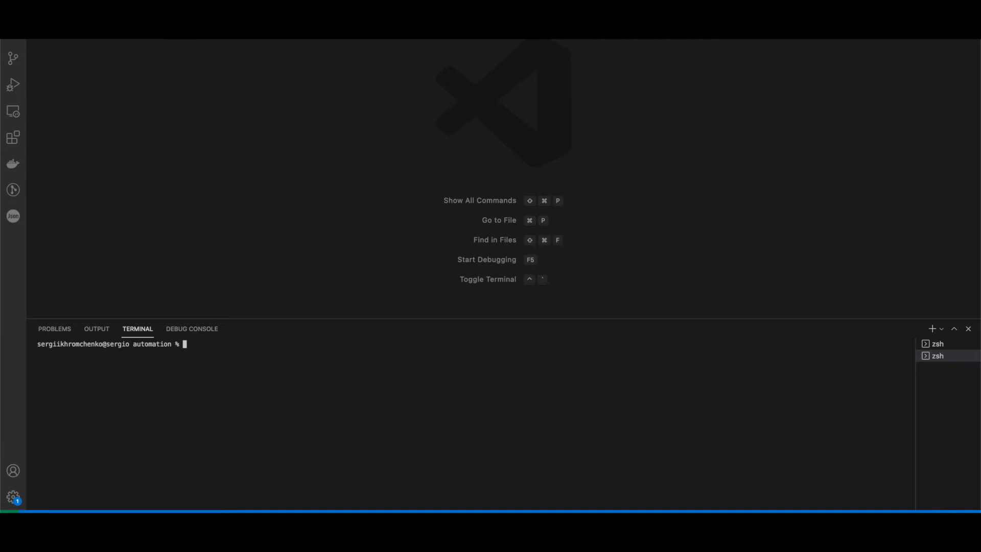
# Run nvm in the terminal to test whether the command is available
pyautogui.write('nvm')
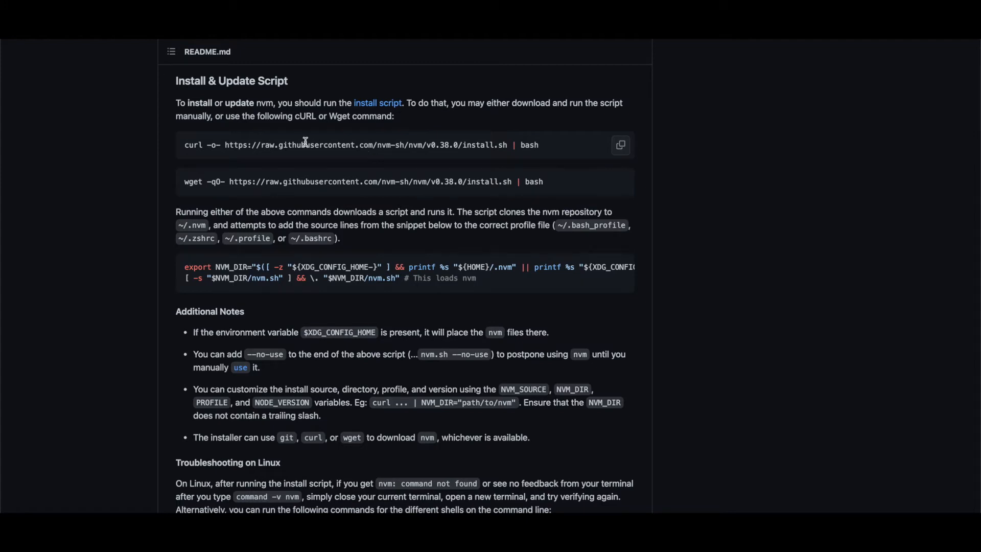
pyautogui.moveTo(383, 196)
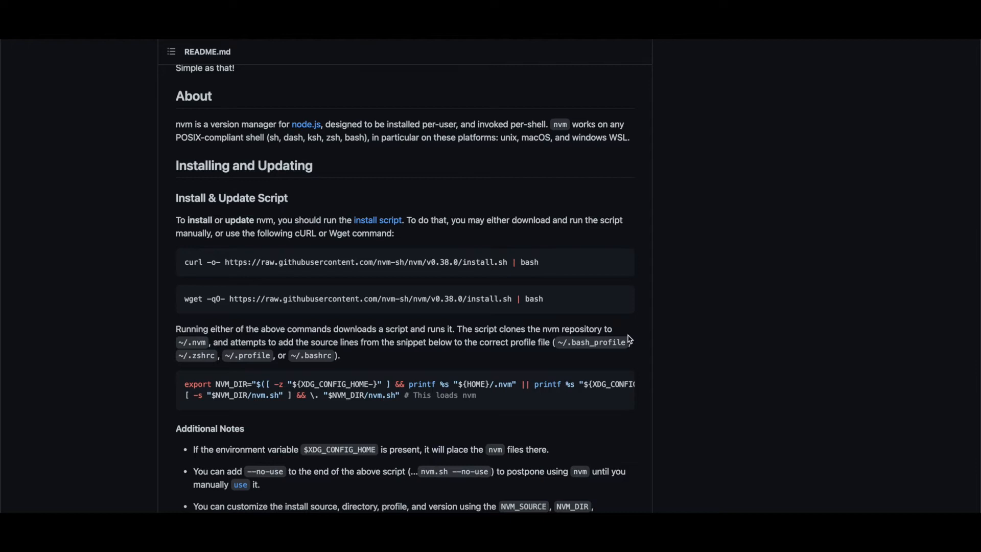
# Select the whole curl install command line in the nvm README for copying
pyautogui.click(621, 263)
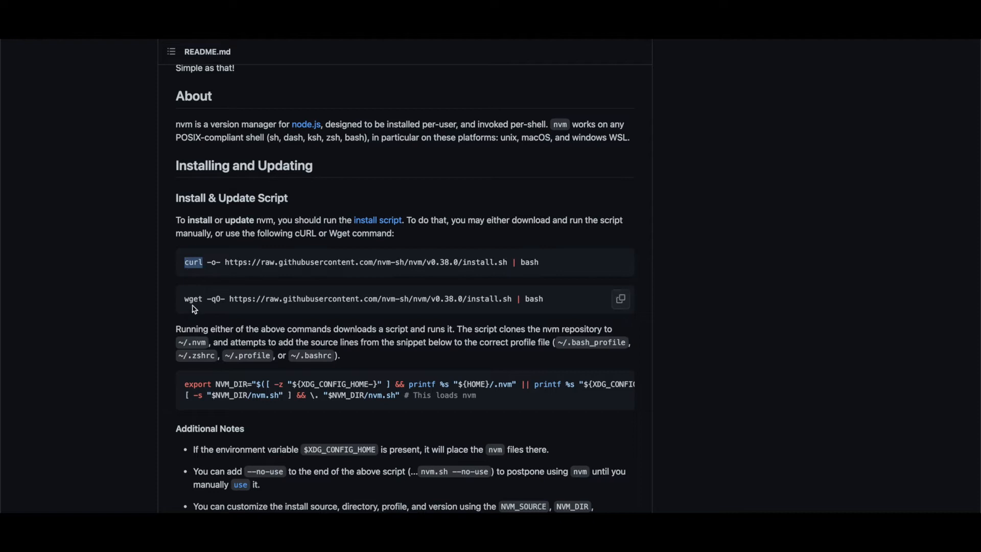
pyautogui.tripleClick(363, 298)
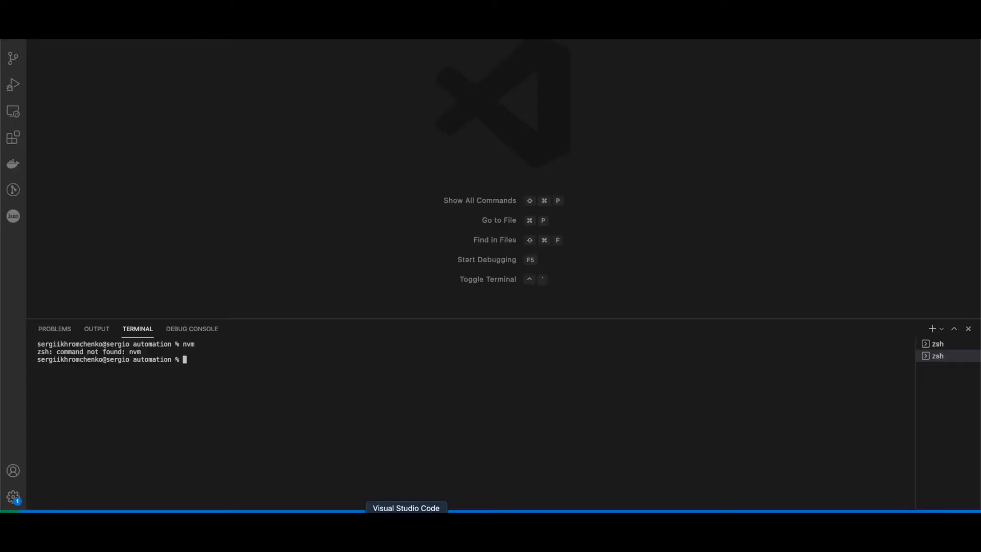
# Run the curl nvm v0.38.0 install.sh script piped to bash in the terminal
pyautogui.write('curl -o- https://raw.githubusercontent.com/nvm-sh/nvm/v0.38.0/install.sh | bash')
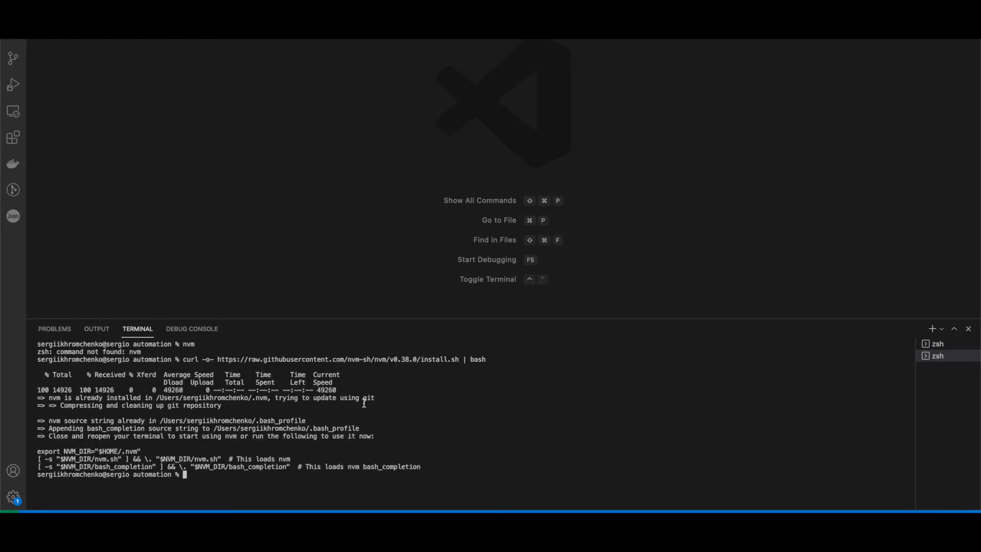
pyautogui.moveTo(378, 386)
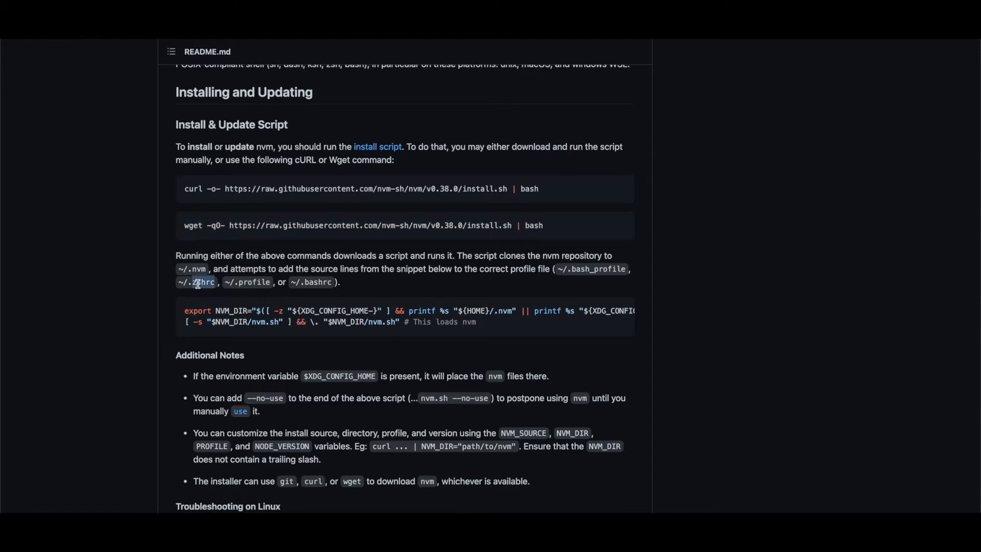
pyautogui.moveTo(373, 286)
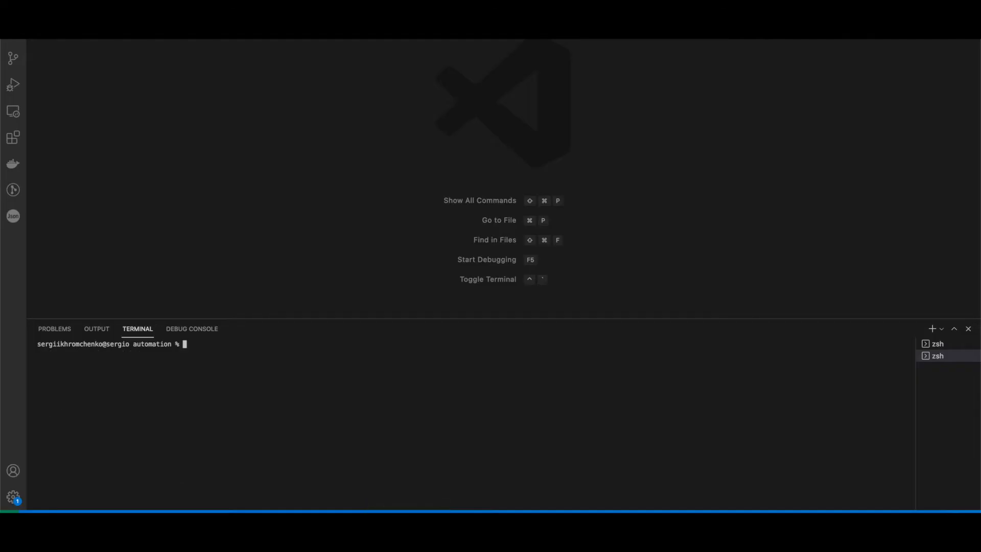
# Run echo $SHELL to confirm /bin/zsh, then open ~/.zshrc in vim
pyautogui.write('echo')
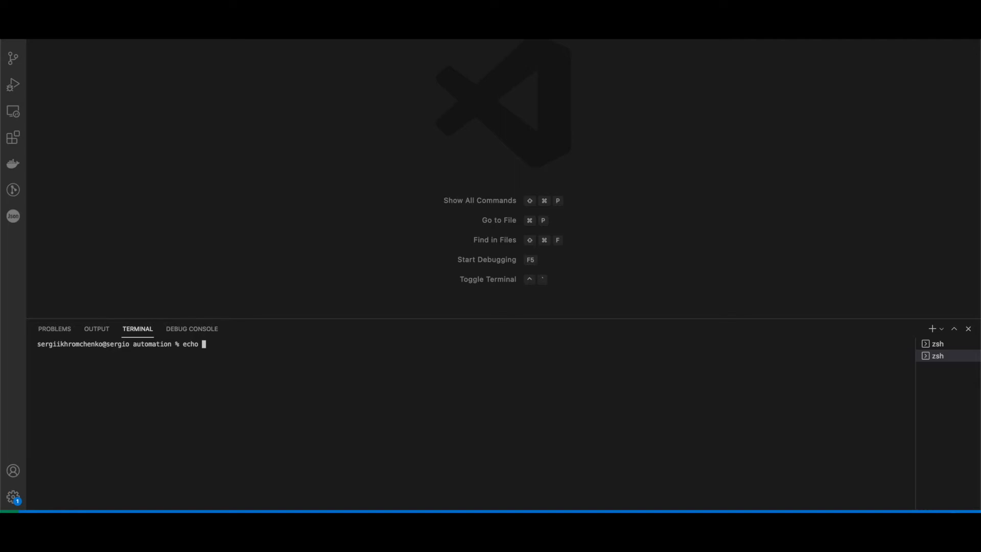
pyautogui.write('$SHELL')
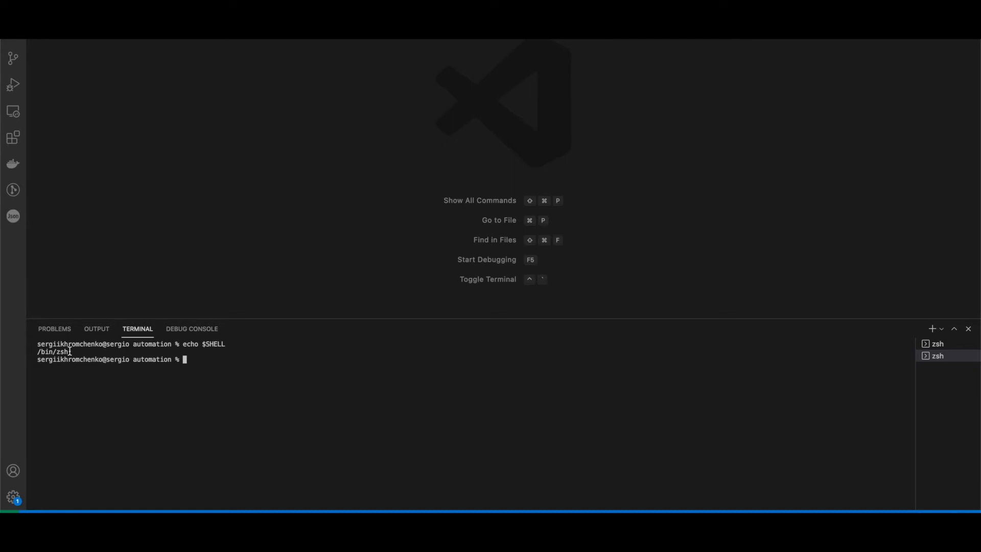
pyautogui.moveTo(224, 354)
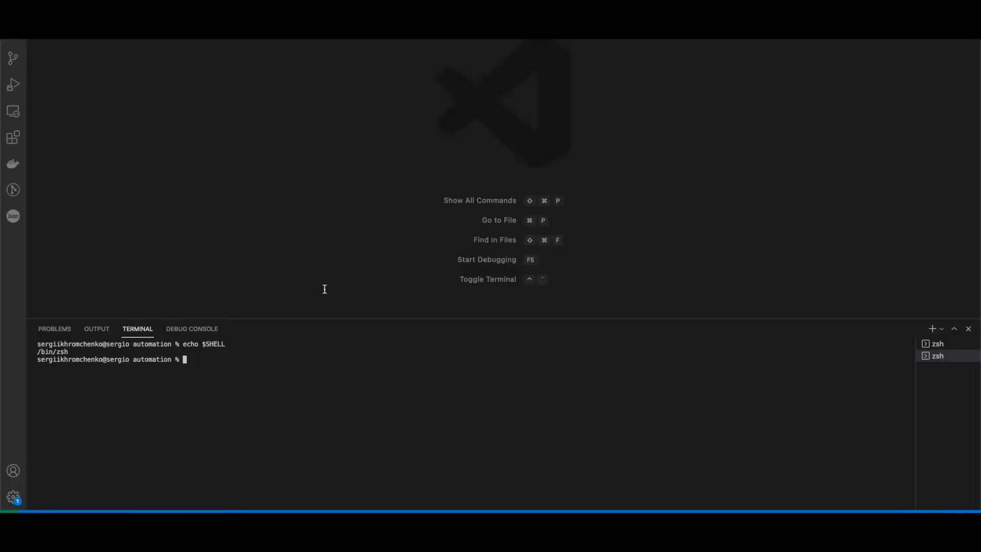
pyautogui.write('vim')
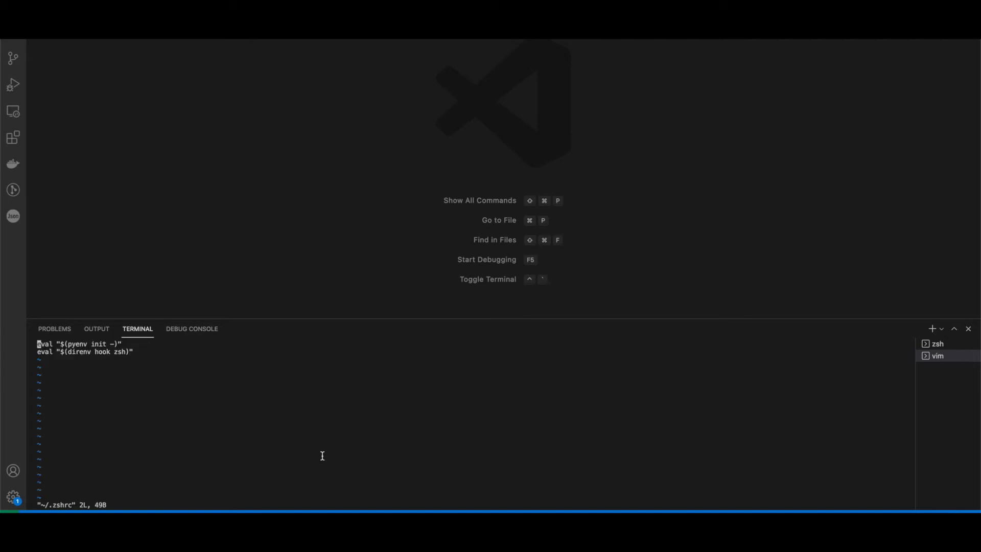
# Insert the NVM_DIR export and nvm.sh lines in vim, save with :wq, and retry nvm
pyautogui.press('i')
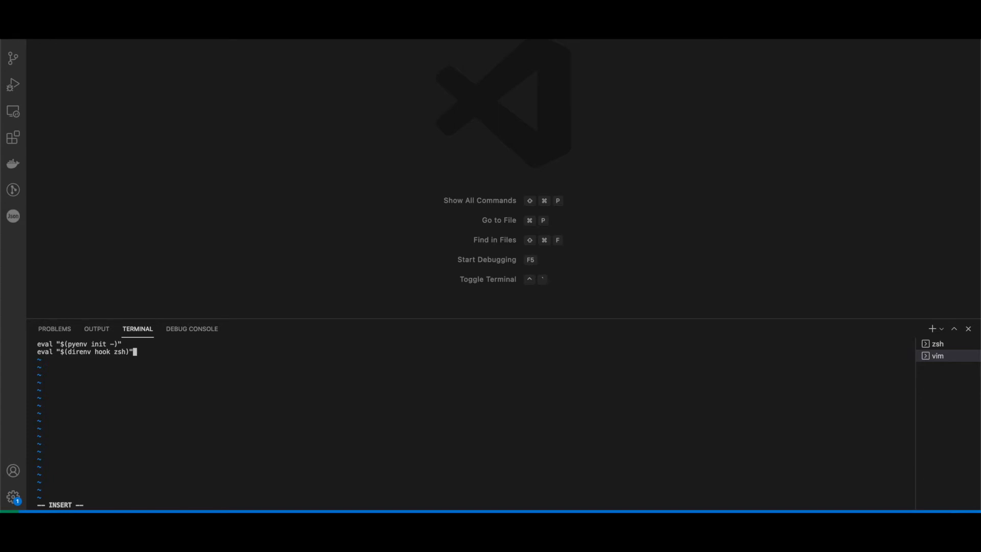
pyautogui.moveTo(278, 466)
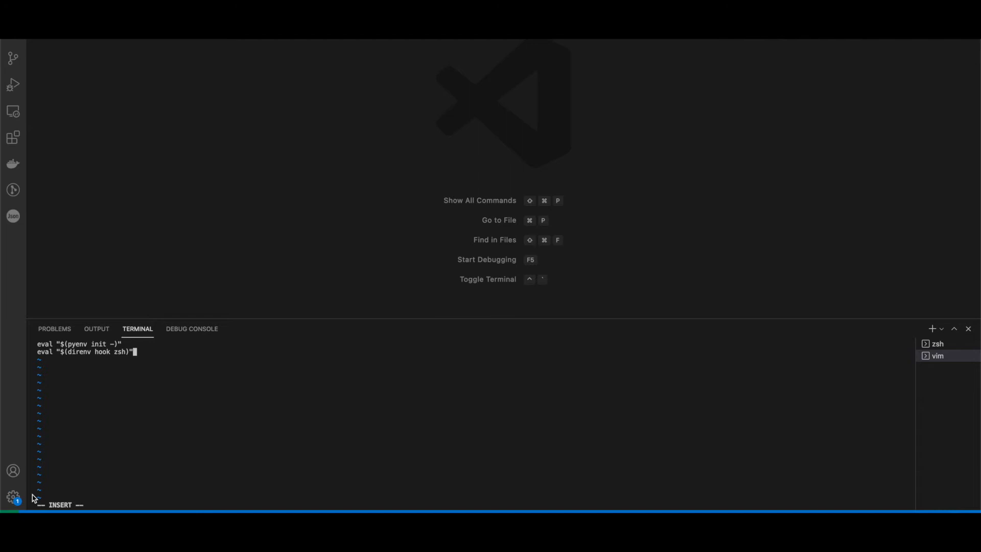
pyautogui.moveTo(99, 472)
pyautogui.write(':')
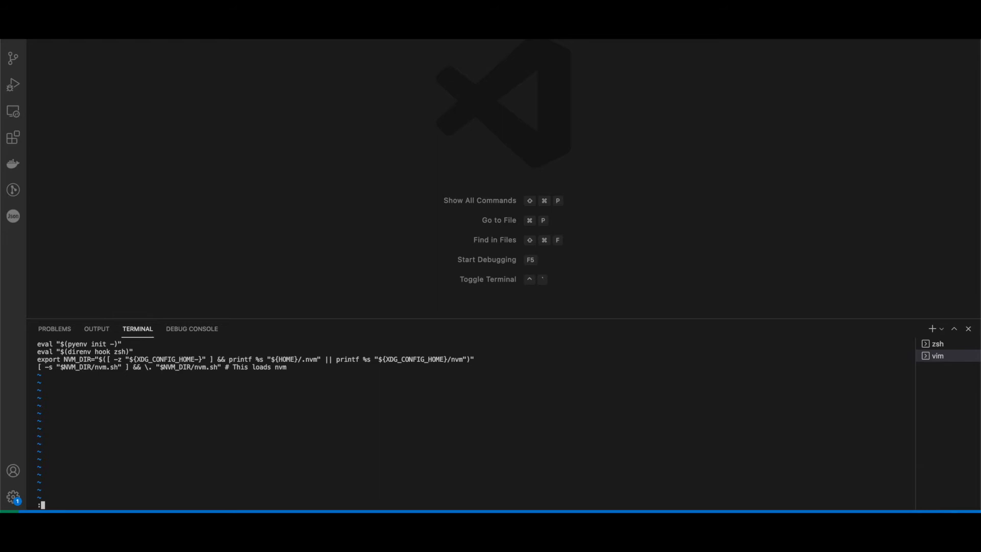
pyautogui.write('wq')
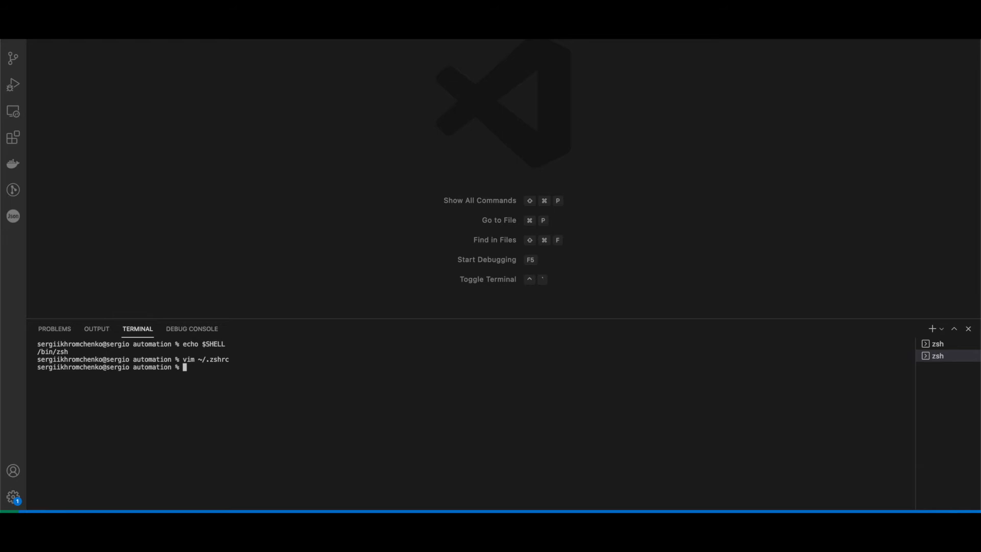
pyautogui.write('nvm')
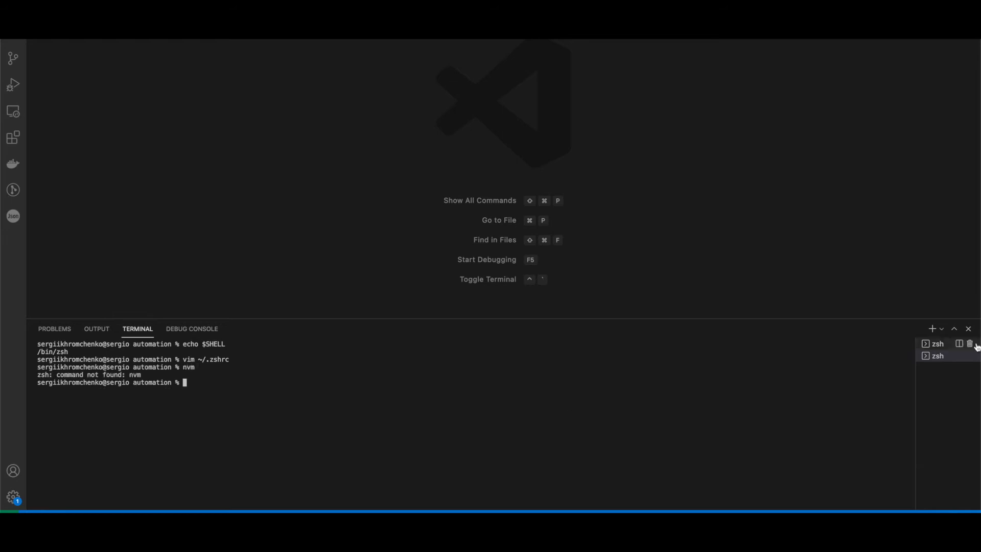
pyautogui.moveTo(932, 328)
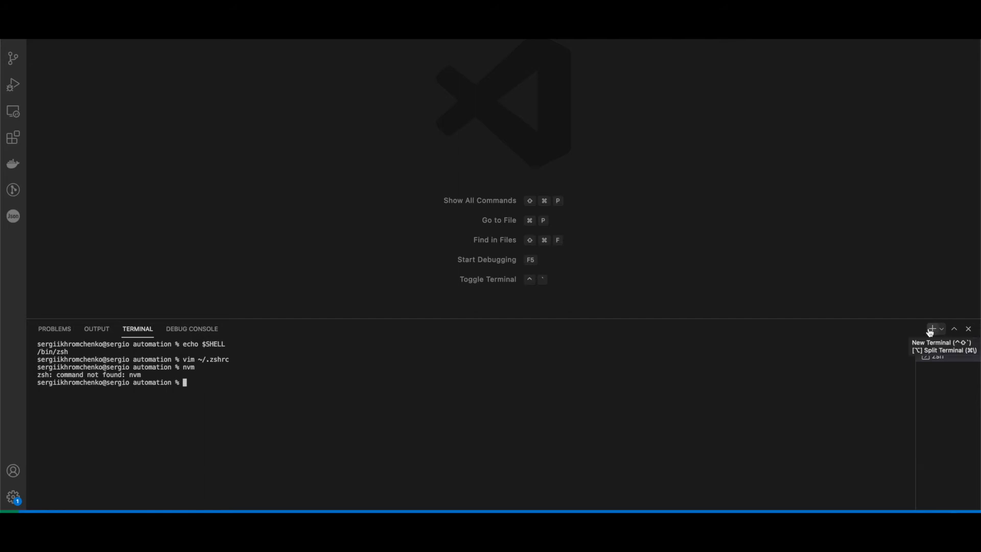
# Start a fresh zsh terminal session so nvm loads and prints its usage help
pyautogui.click(932, 328)
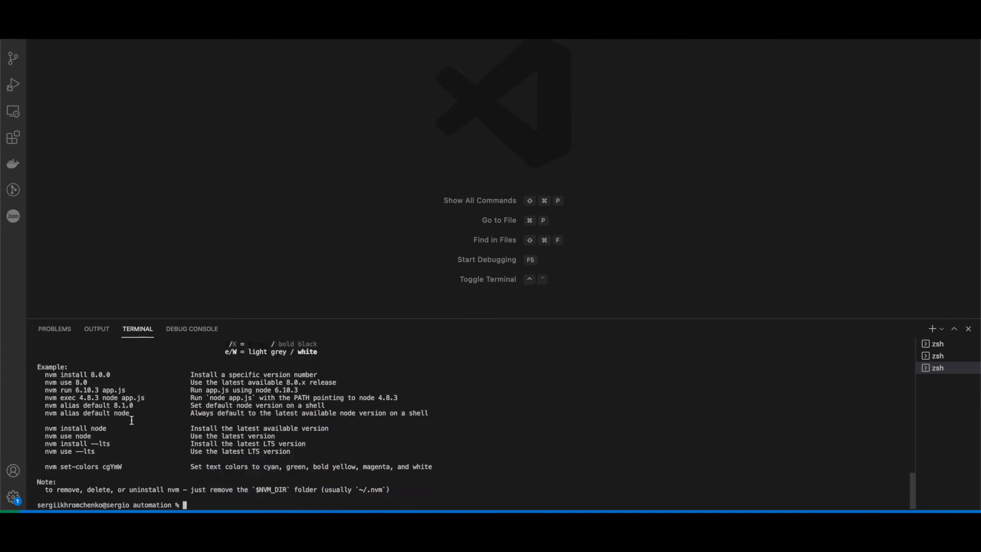
# Run nvm use 13 then nvm use 14, confirming v13.14.0 and v14.15.0 with node -v
pyautogui.write('nvm use 13')
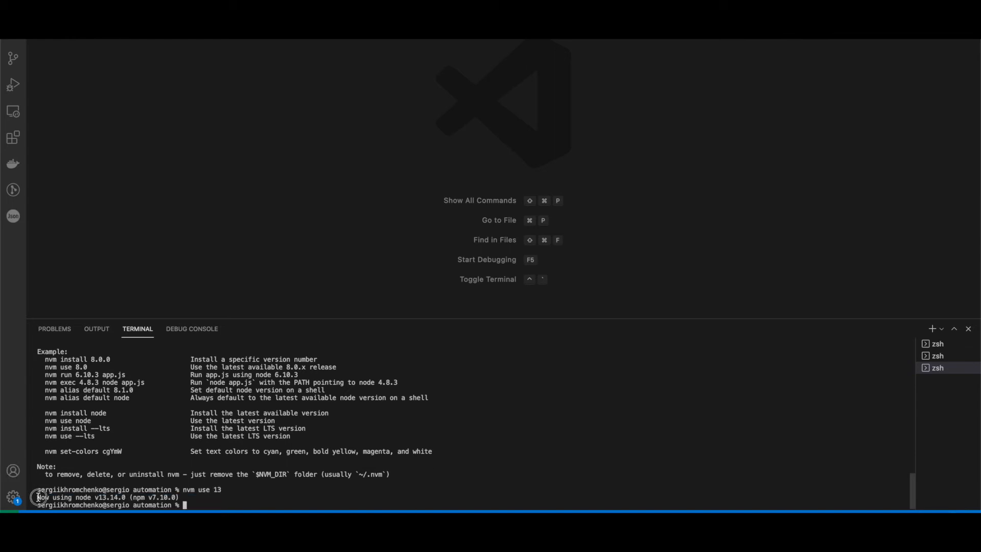
pyautogui.moveTo(268, 486)
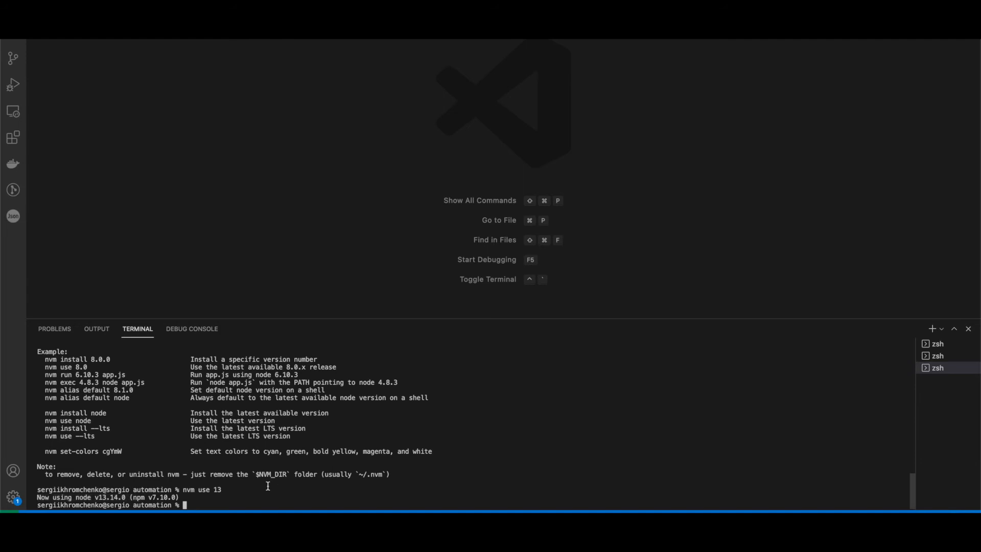
pyautogui.write('node -')
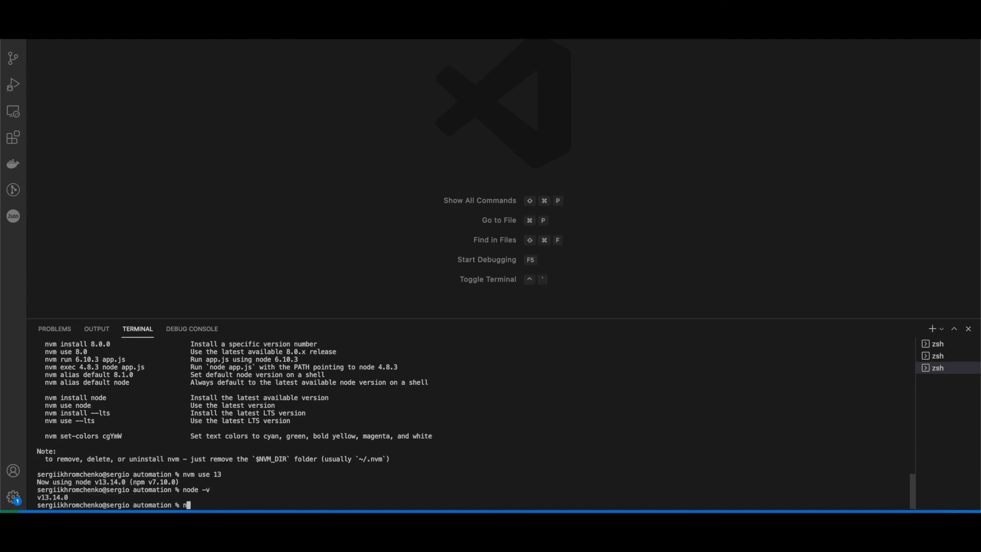
pyautogui.write('vm use')
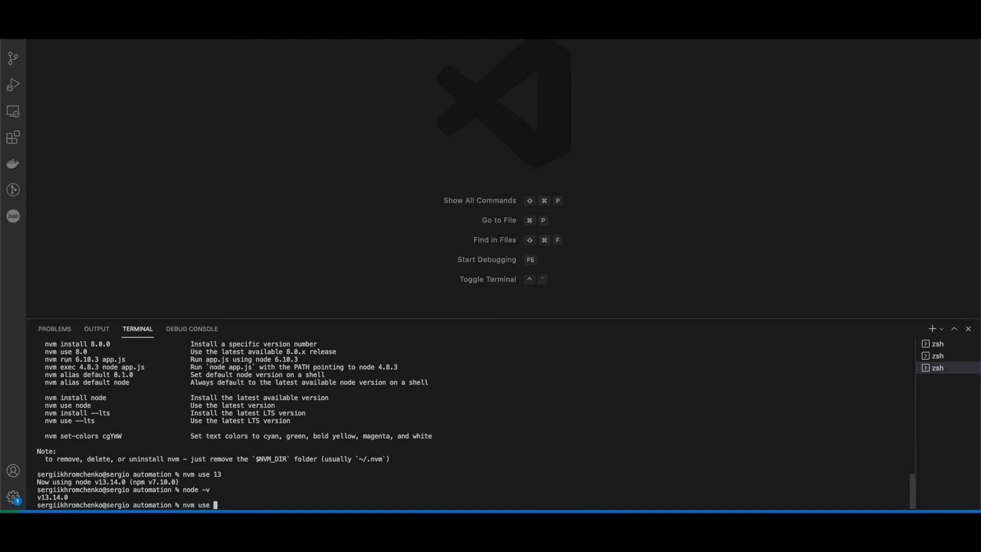
pyautogui.write('14')
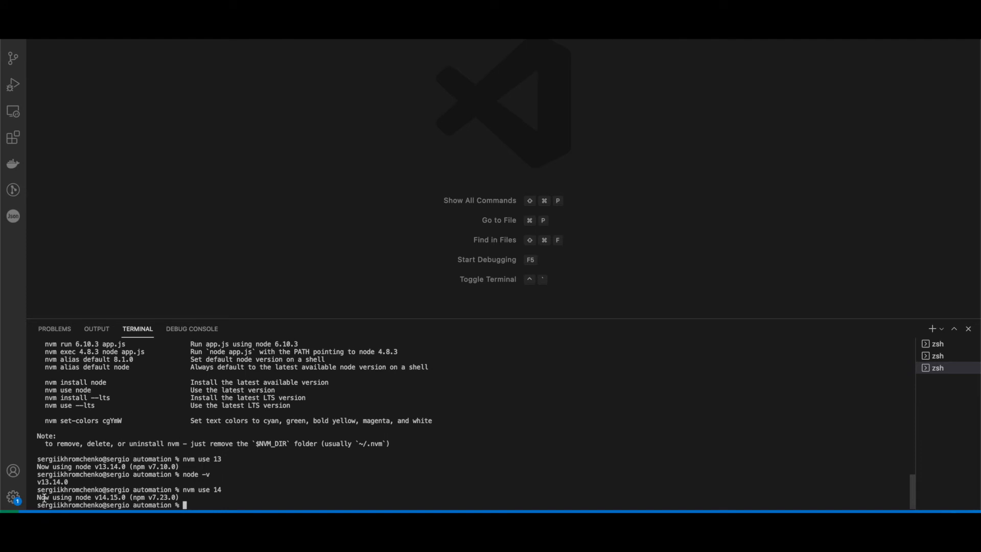
pyautogui.moveTo(236, 497)
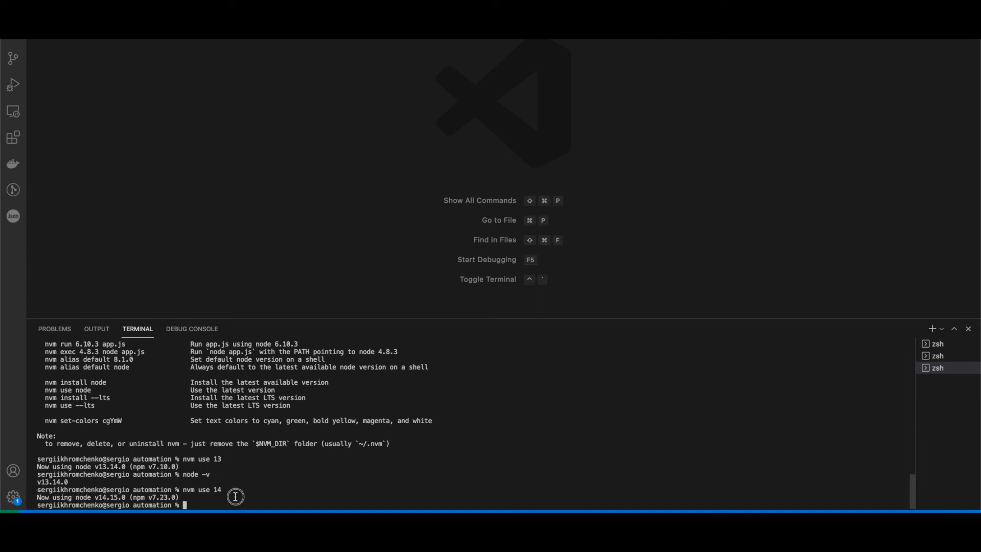
pyautogui.write('node -v')
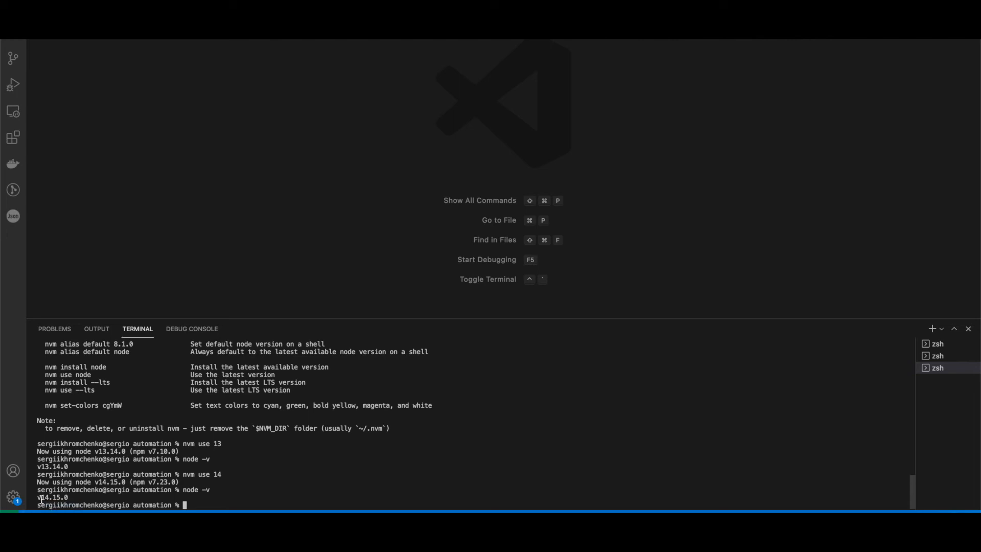
pyautogui.moveTo(263, 501)
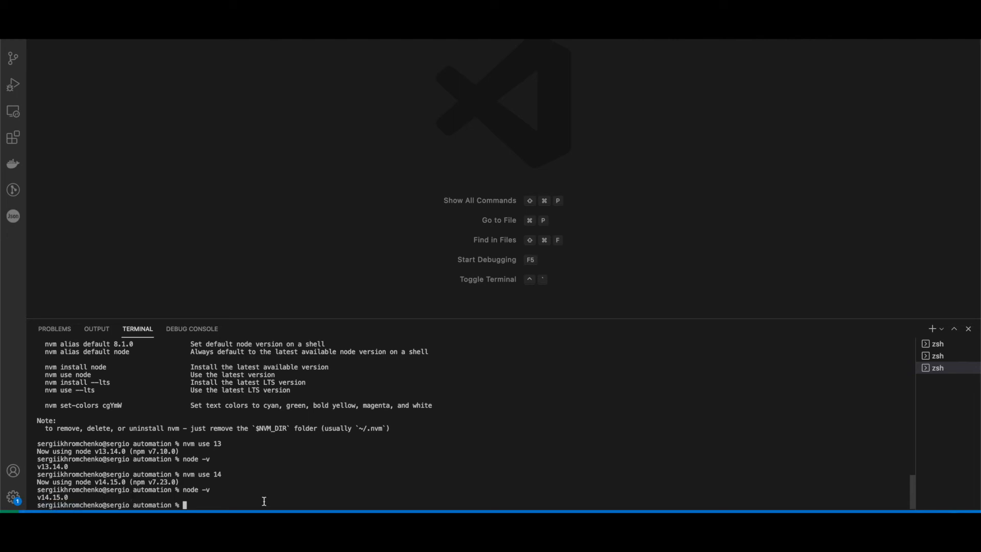
pyautogui.write('nvm')
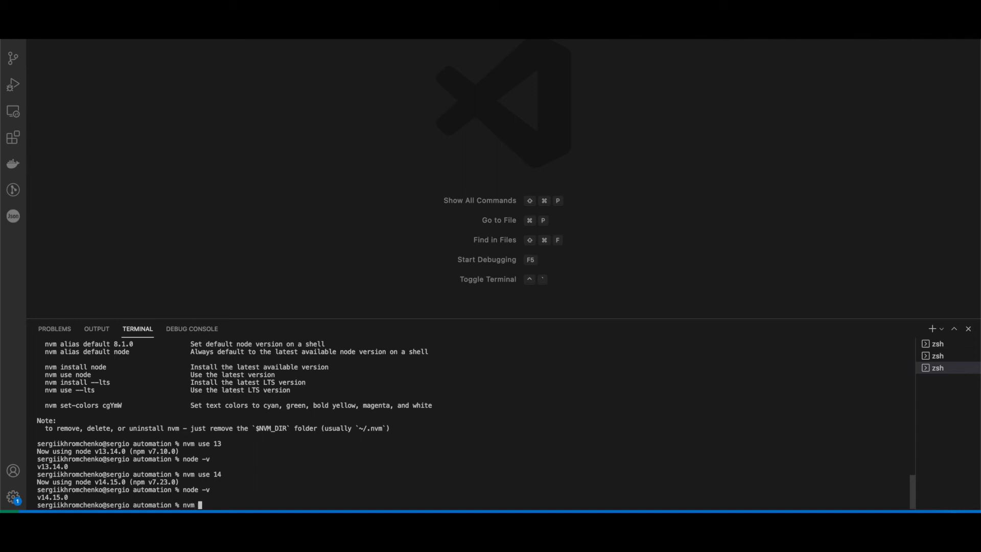
# Try nvm use 15, install Node 15 with nvm install 15, and confirm v15.14.0 with node -v
pyautogui.write('15')
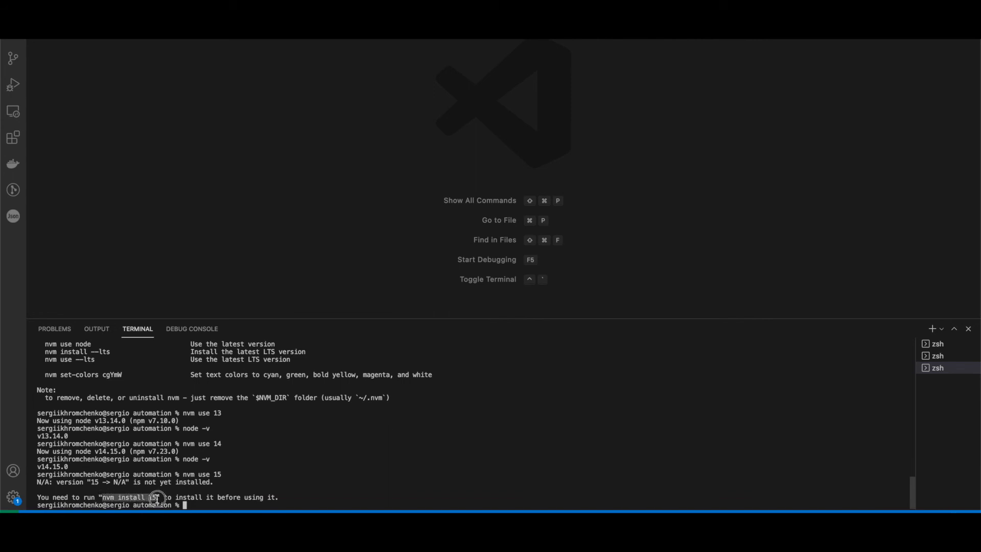
pyautogui.write('nvm install 15')
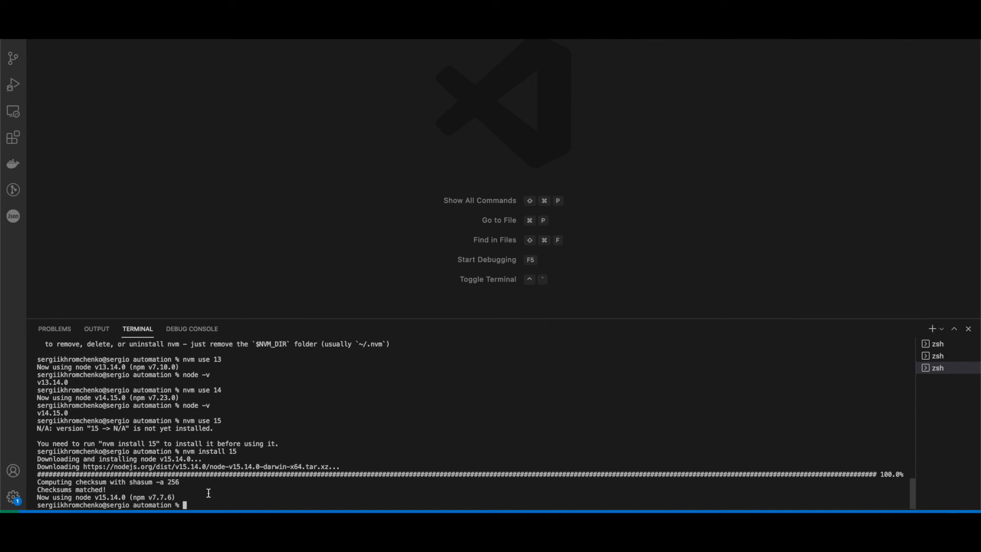
pyautogui.moveTo(229, 490)
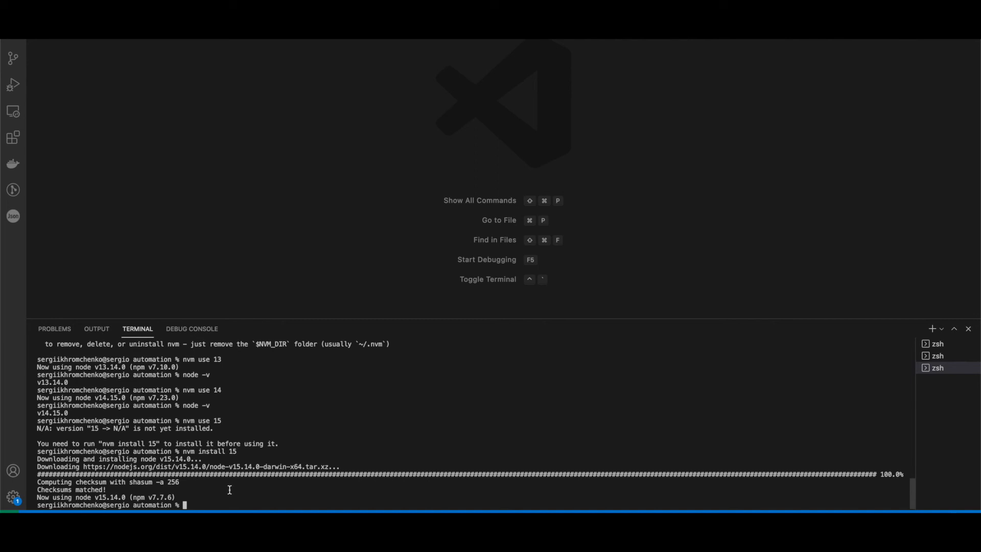
pyautogui.write('node -v')
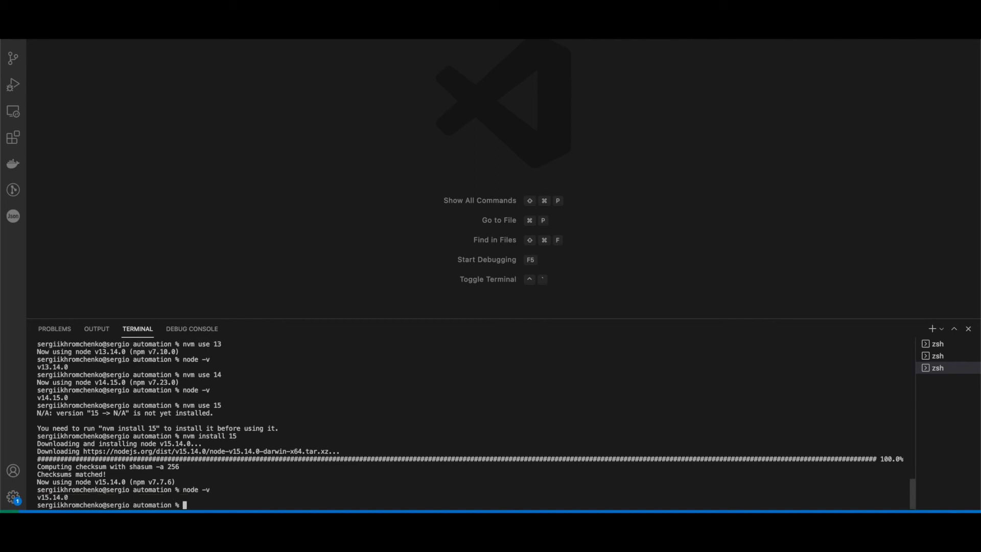
# After the mistyped node 14 error, run nvm use 14 and check with node -v
pyautogui.write('node 14')
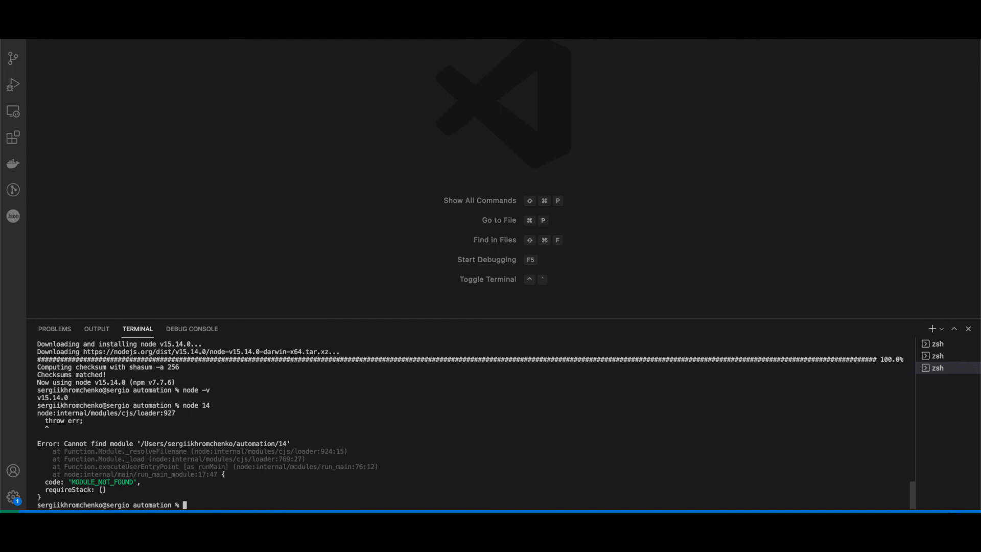
pyautogui.write('nvm use 14')
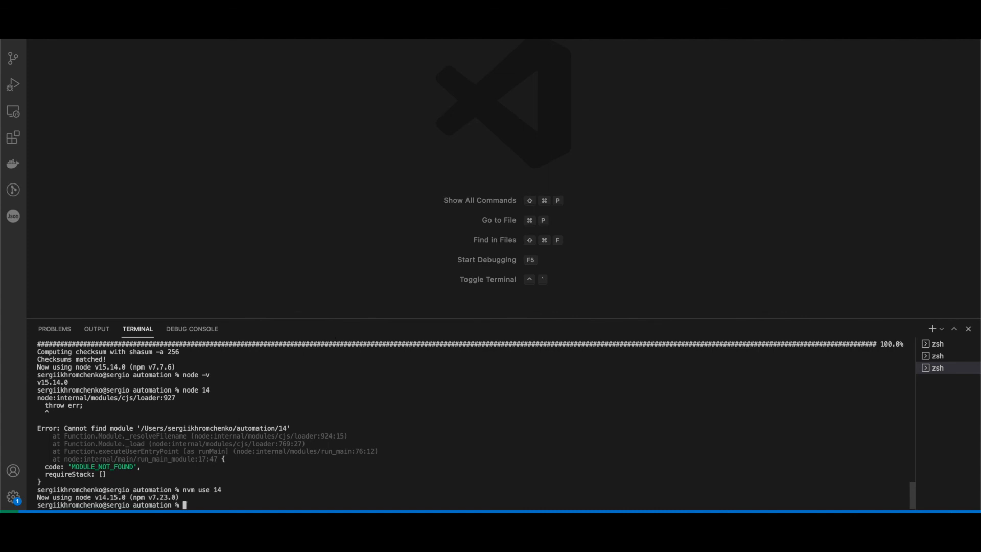
pyautogui.write('node -')
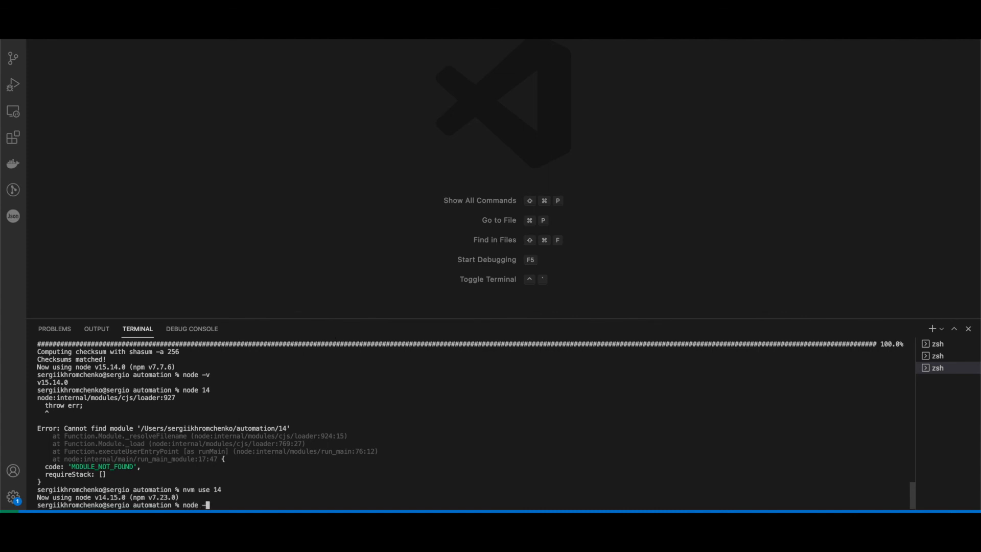